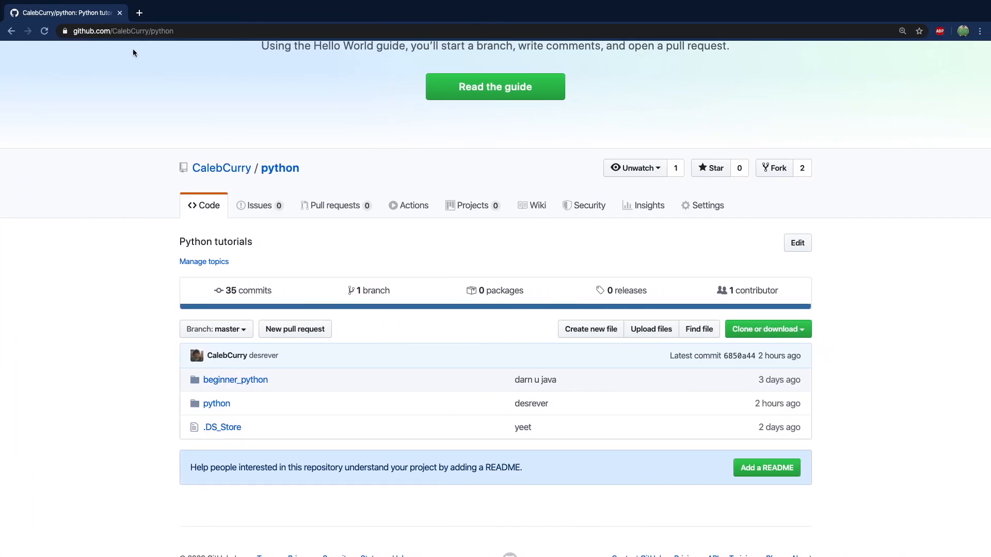
pyautogui.moveTo(287, 173)
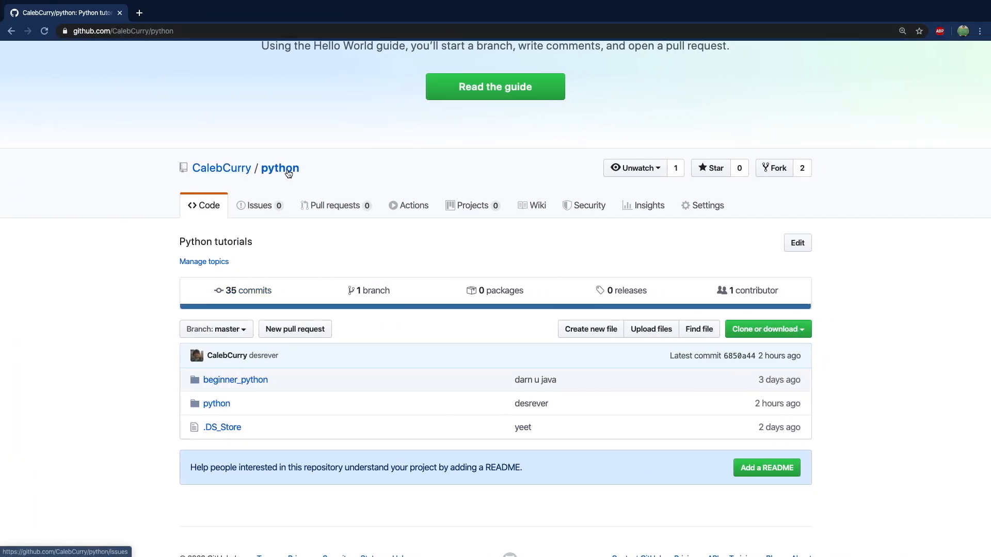
# - Browse into the repository's python folder and open 03-sorting.py
pyautogui.click(217, 404)
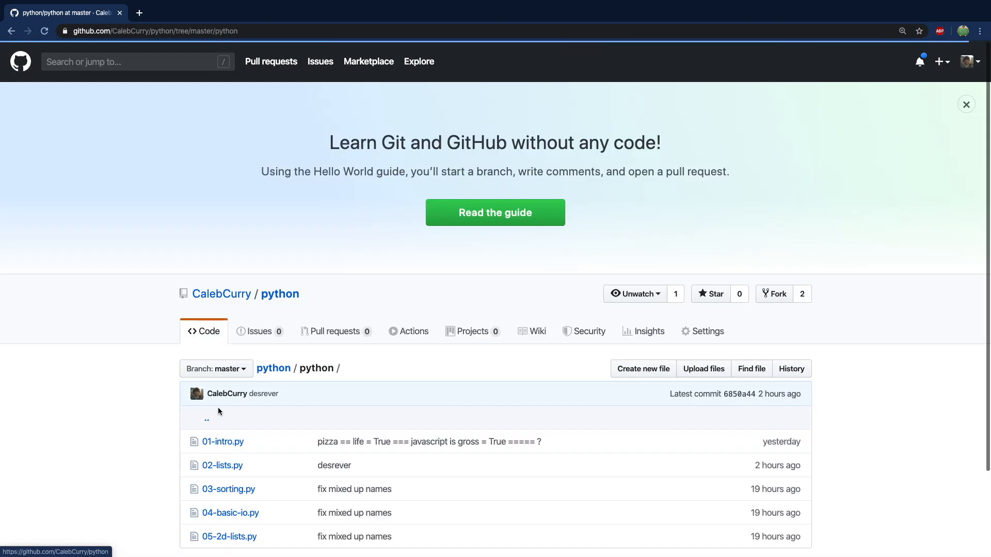
pyautogui.scroll(-3)
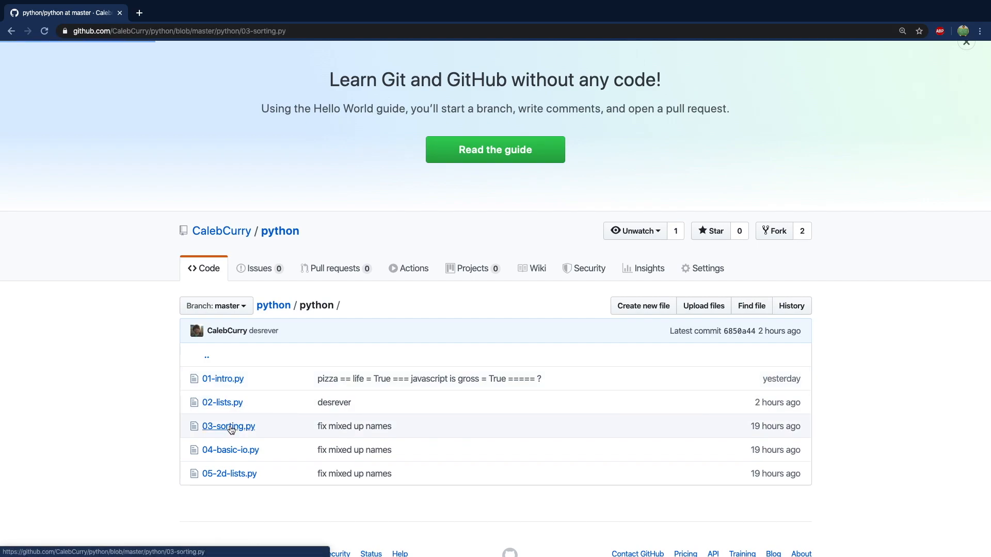
pyautogui.click(228, 426)
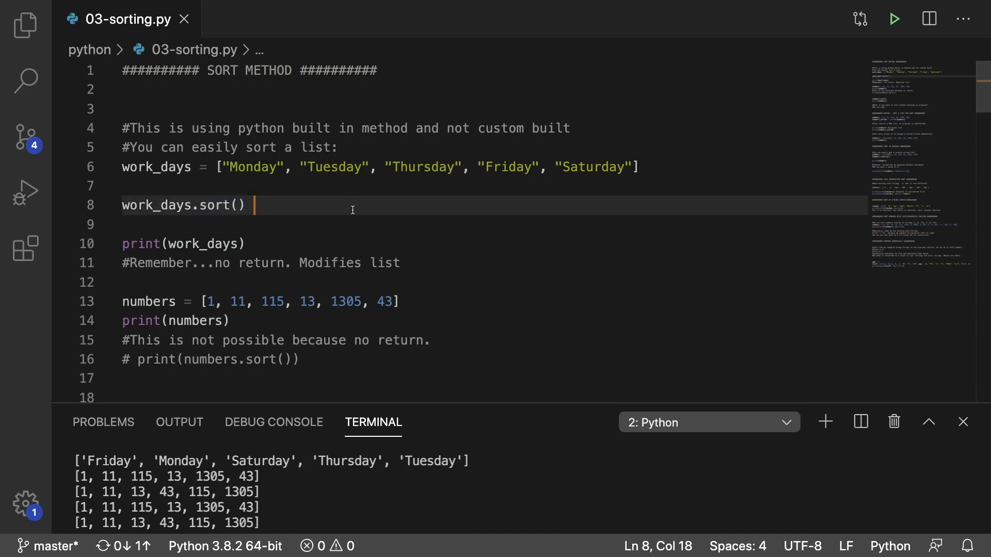
pyautogui.moveTo(368, 292)
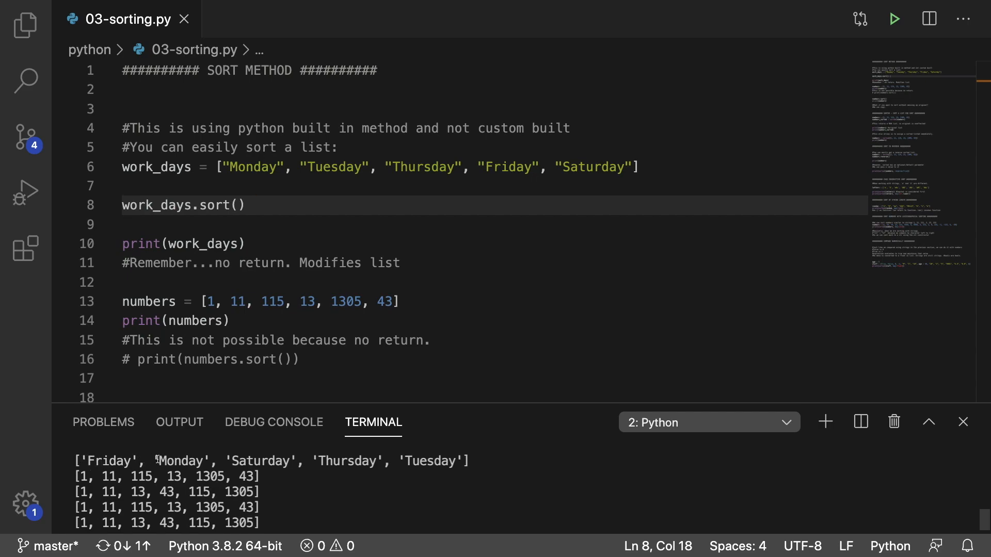
pyautogui.moveTo(227, 461)
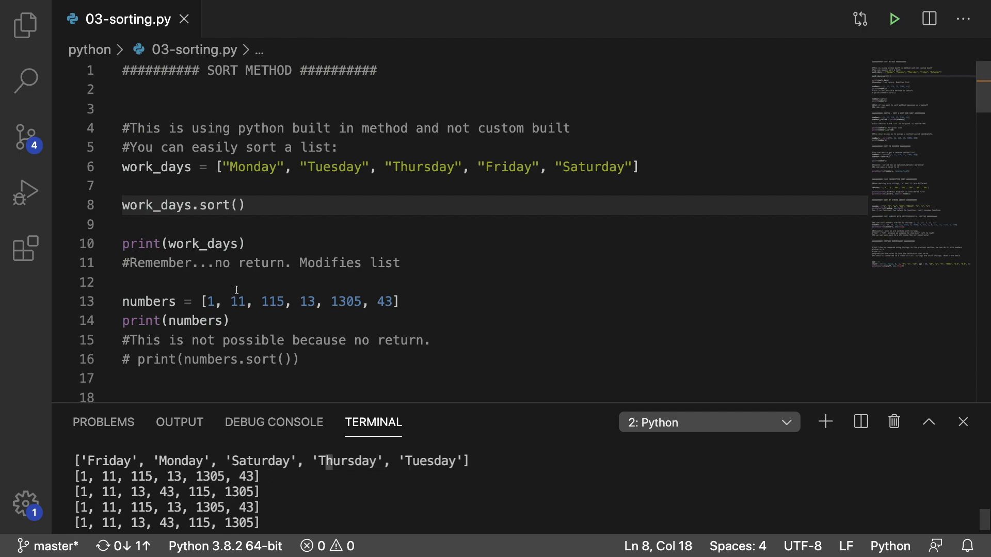
pyautogui.click(248, 294)
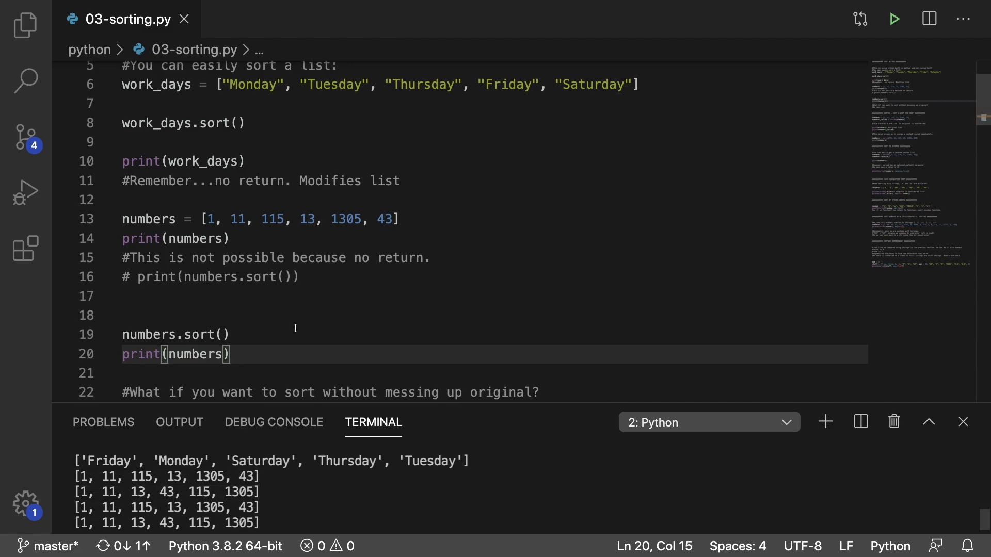
pyautogui.scroll(-3)
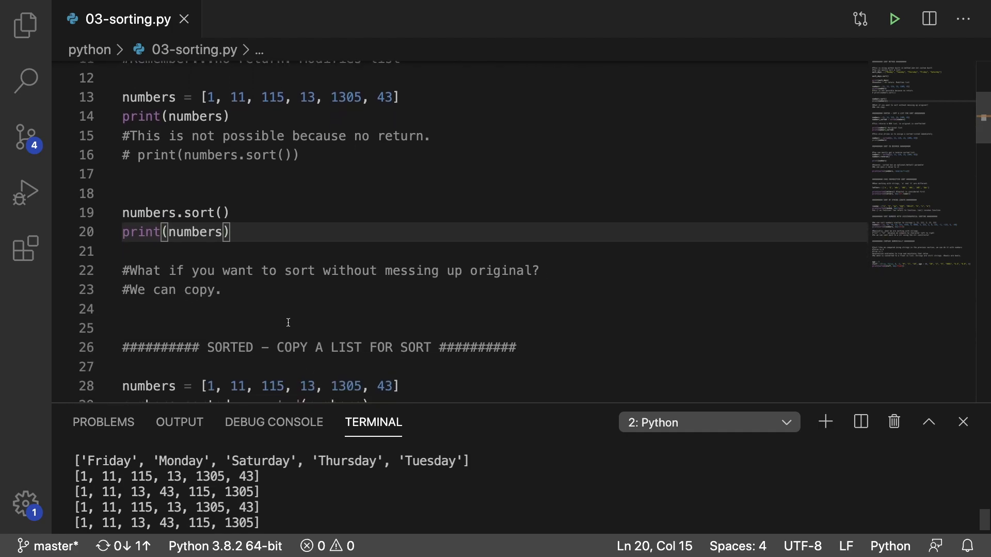
pyautogui.scroll(-3)
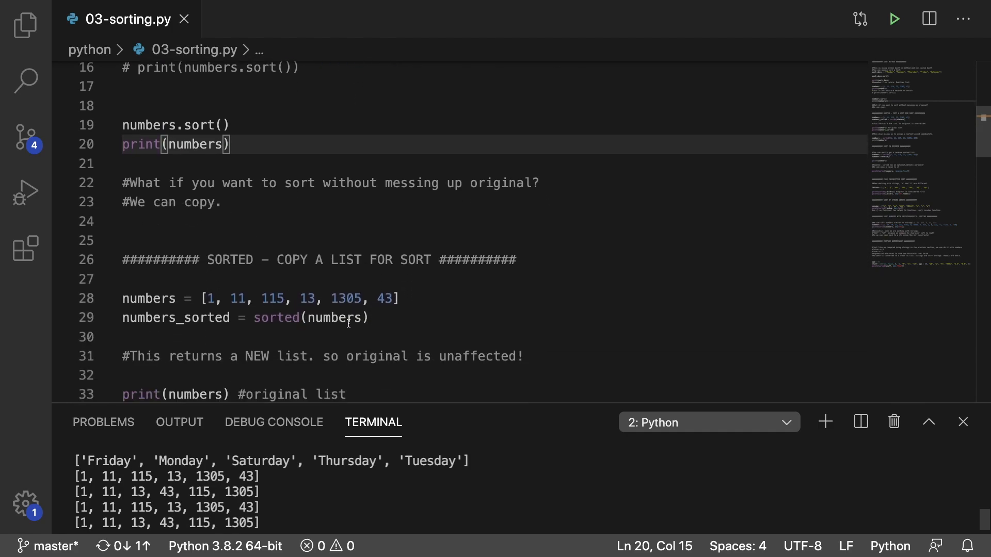
pyautogui.moveTo(253, 318); pyautogui.dragTo(367, 317)
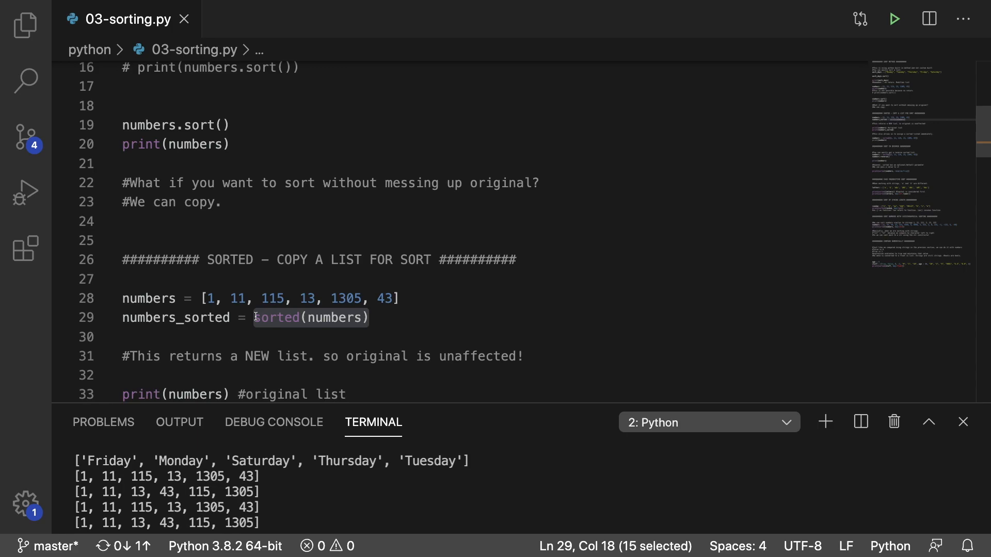
pyautogui.click(351, 318)
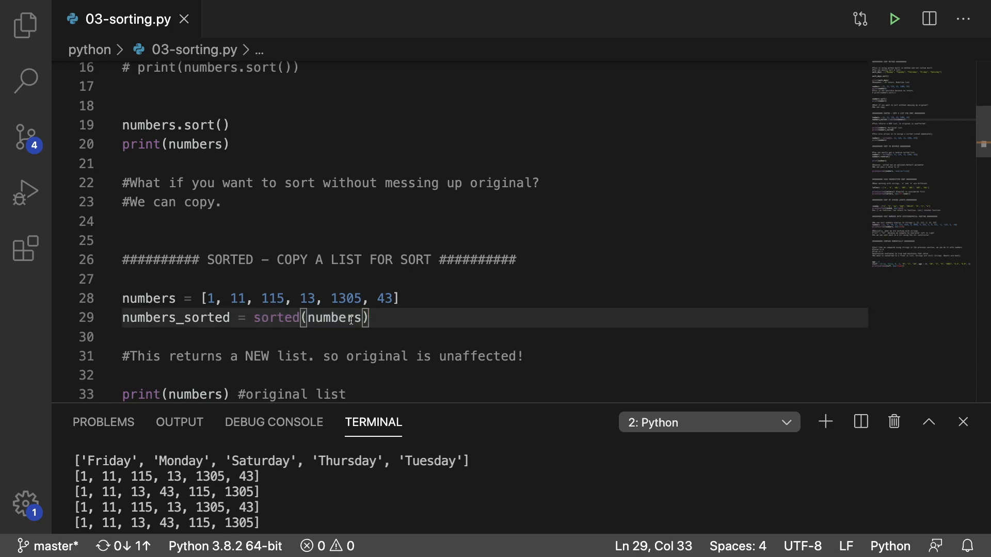
pyautogui.moveTo(176, 317)
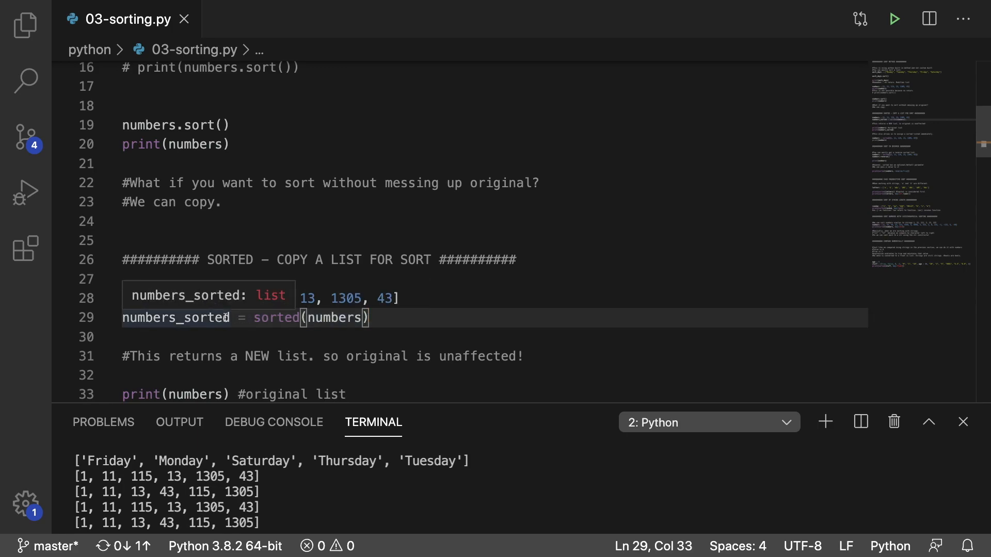
pyautogui.doubleClick(175, 317)
pyautogui.write('numbers = sorted([1, 11, 115, 13, 1305, 43])')
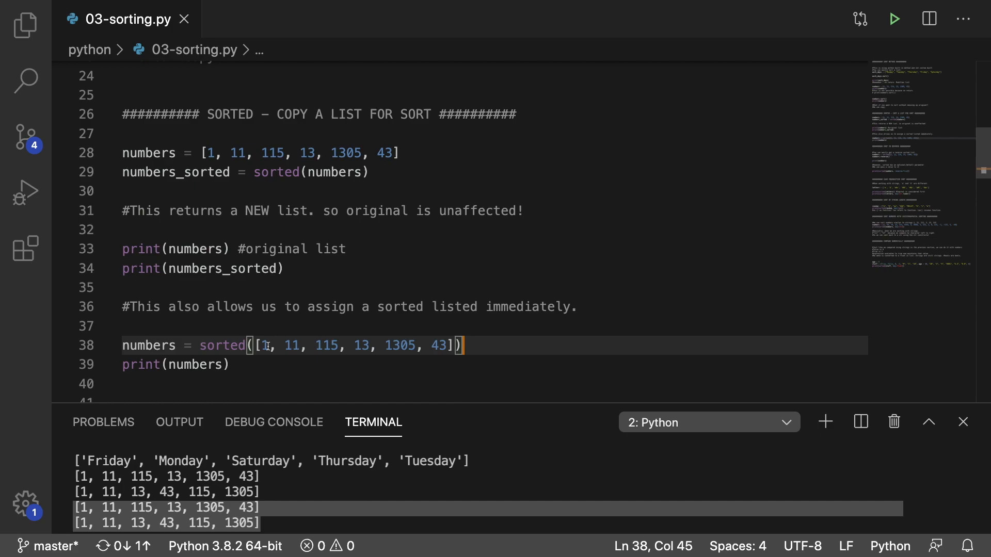
pyautogui.doubleClick(149, 345)
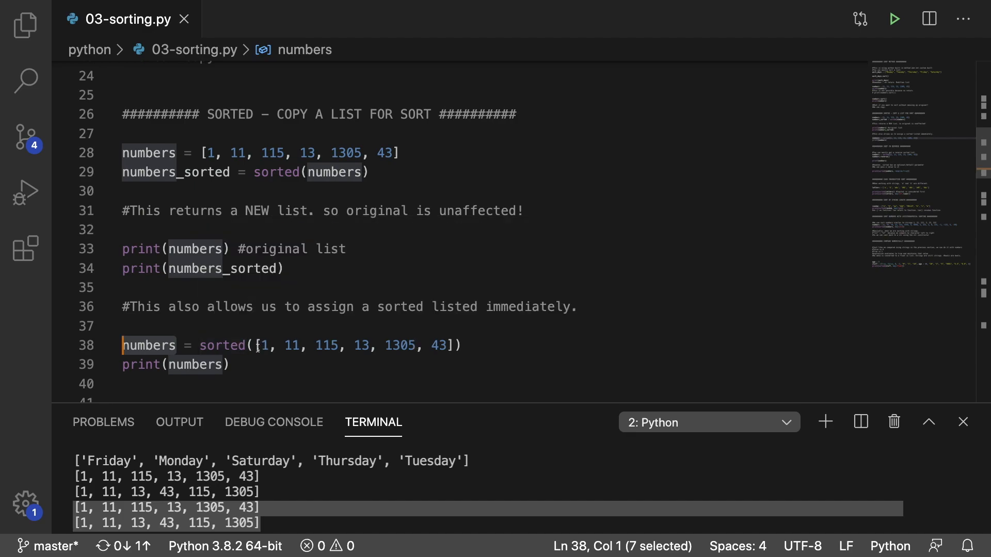
pyautogui.scroll(-3)
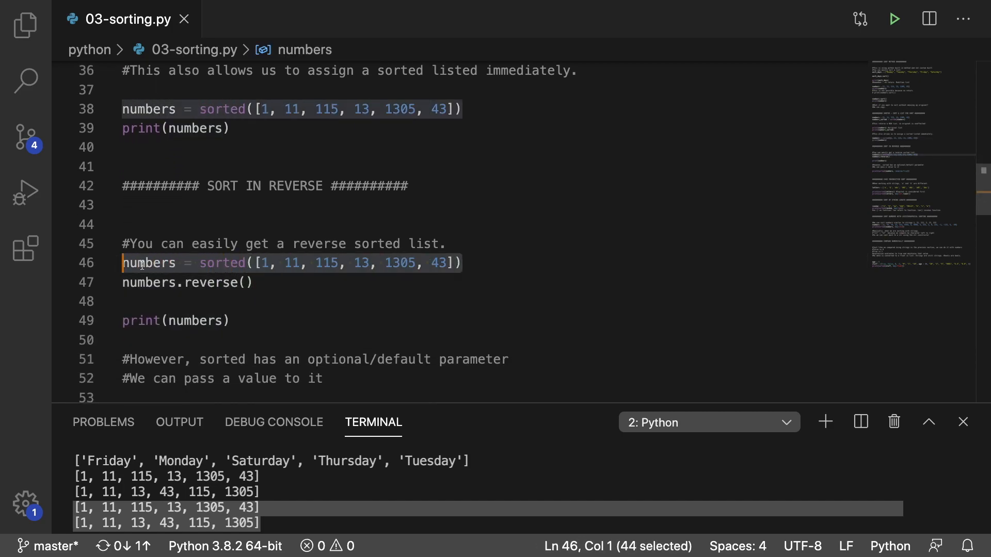
# - Highlight the numbers variable in the sorted(numbers, reverse=True) example
pyautogui.doubleClick(207, 283)
pyautogui.write('print(sorted(numbers, reverse=True))')
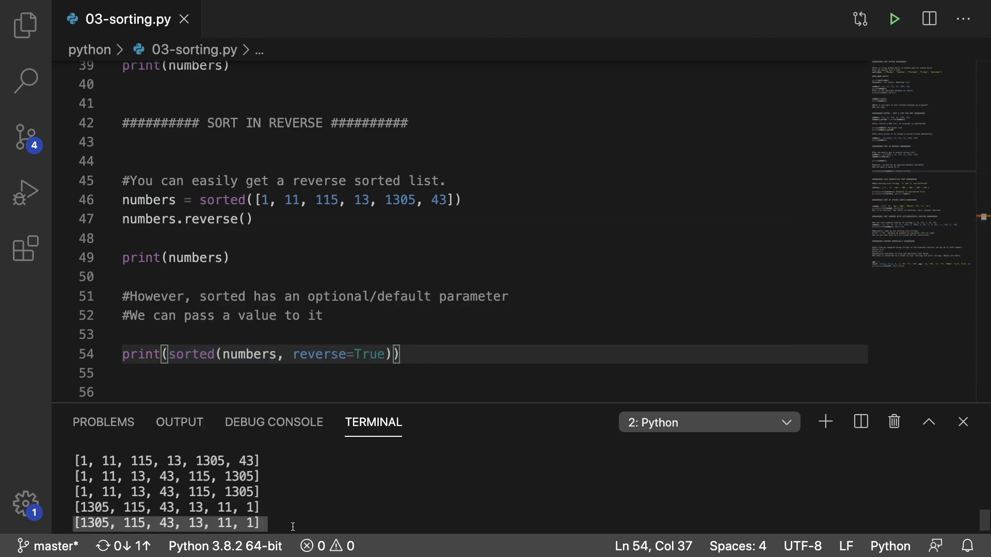
pyautogui.moveTo(484, 396)
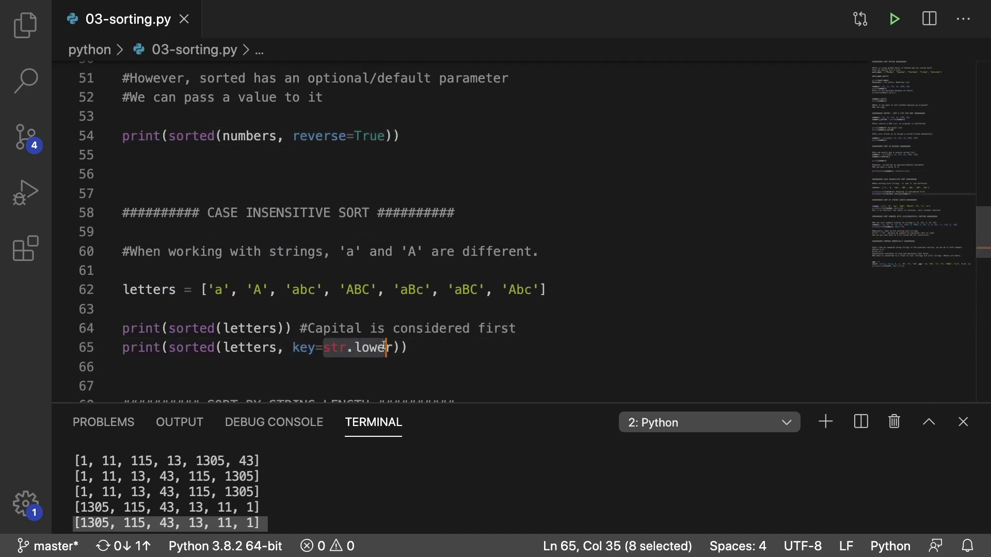
# - Rerun the script and scroll to the case-sensitive and key=str.lower letter outputs
pyautogui.click(442, 345)
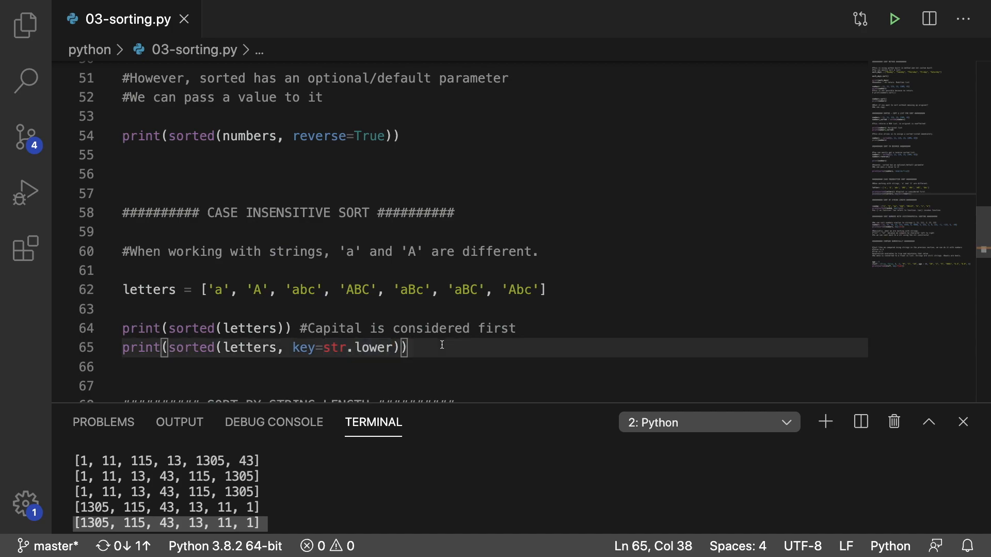
pyautogui.click(894, 19)
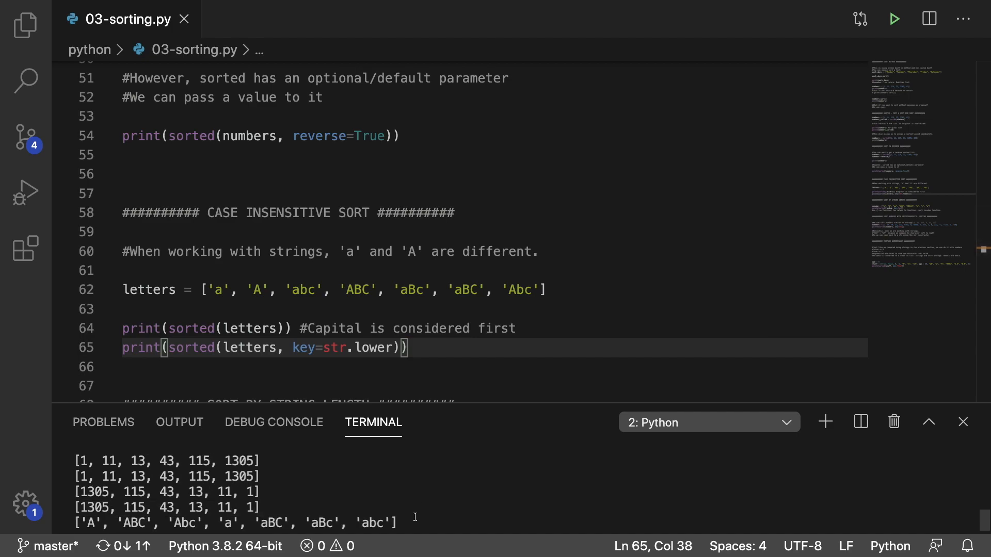
pyautogui.moveTo(412, 524)
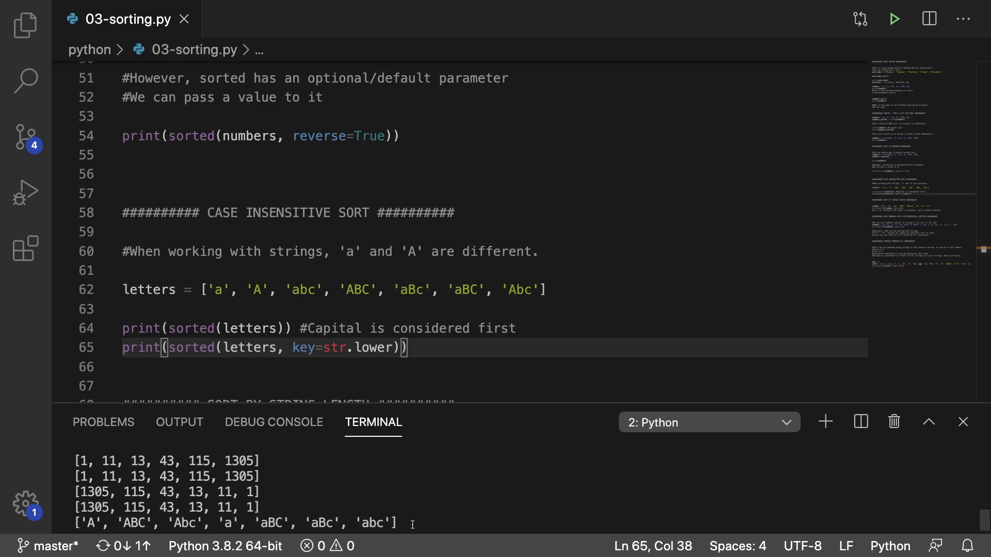
pyautogui.scroll(-3)
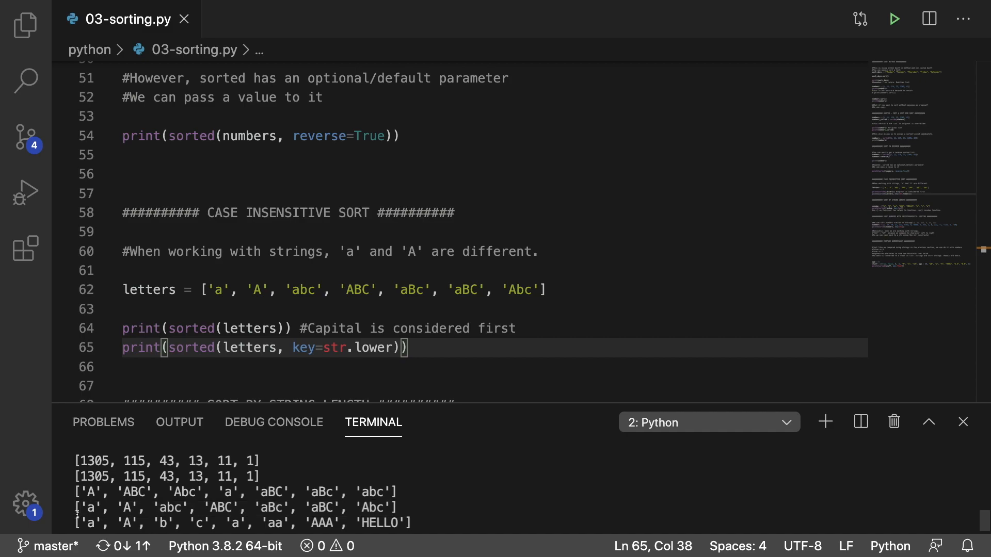
pyautogui.scroll(-3)
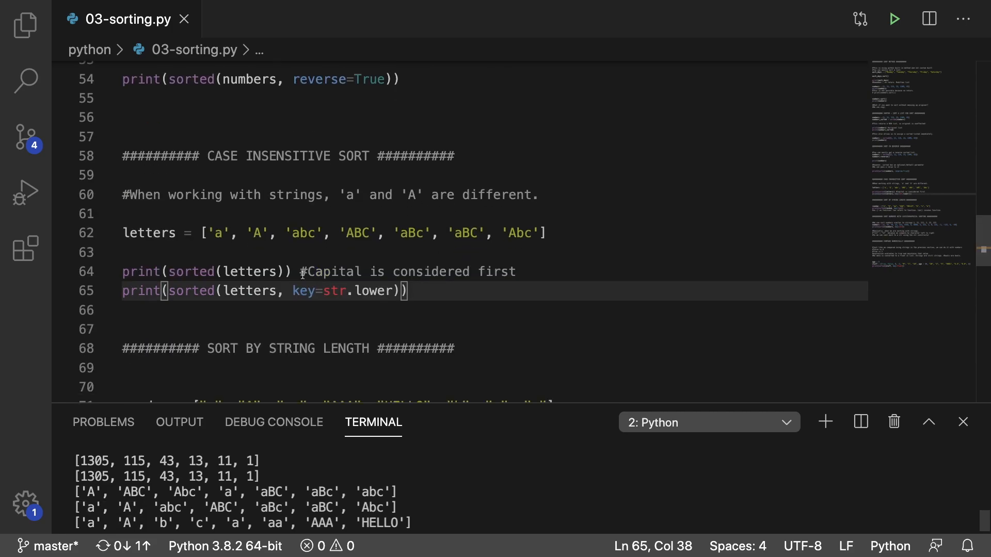
pyautogui.scroll(-3)
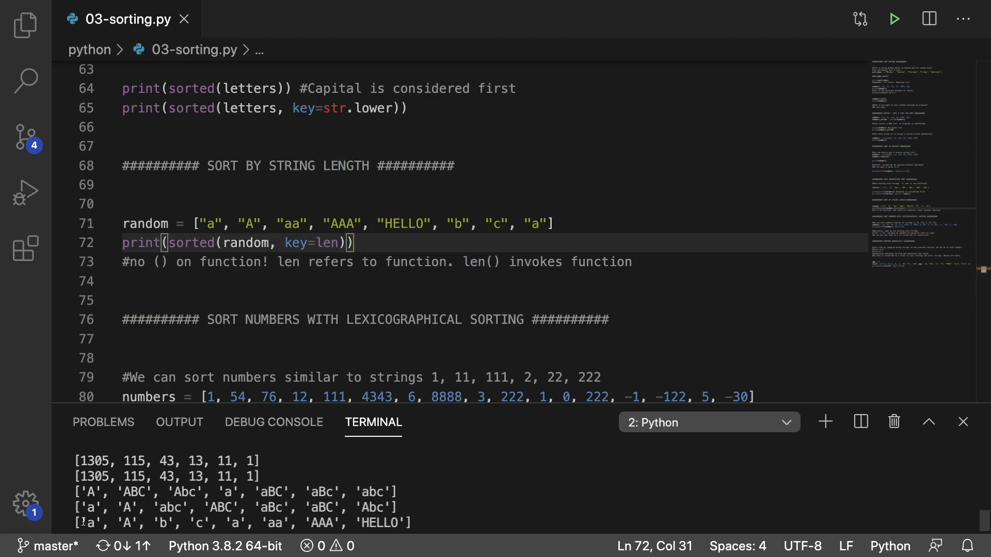
pyautogui.moveTo(357, 521)
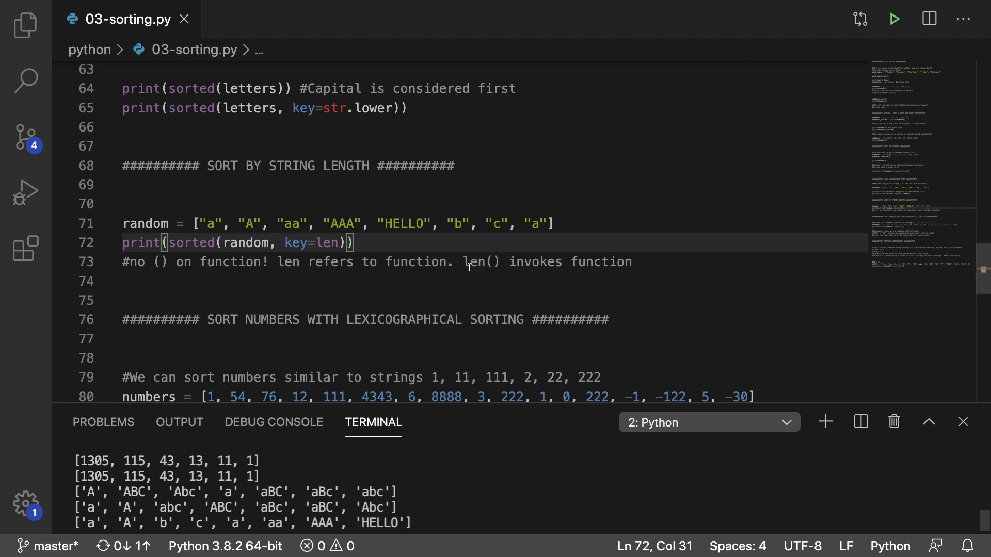
pyautogui.moveTo(503, 437)
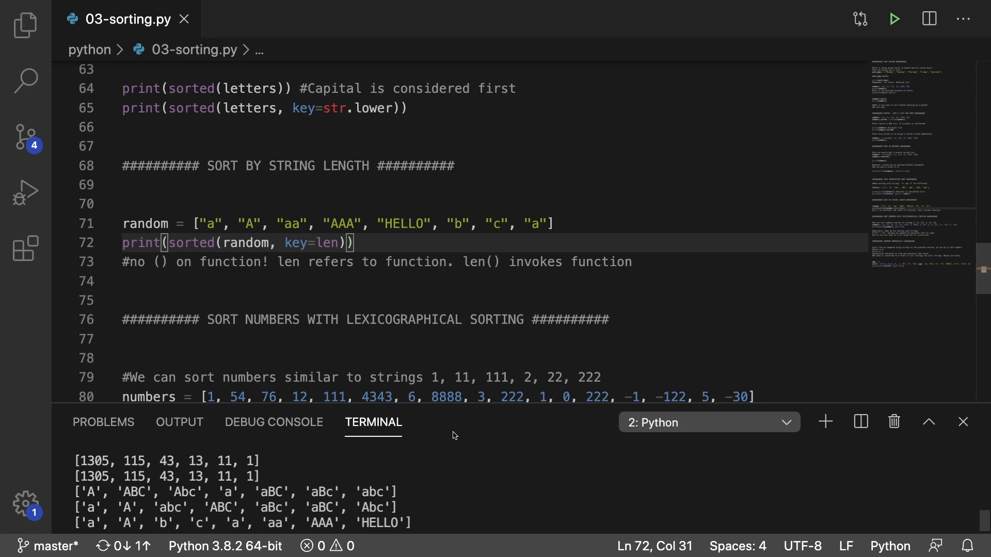
pyautogui.scroll(-3)
pyautogui.write('#Basically, when we are working with strings,')
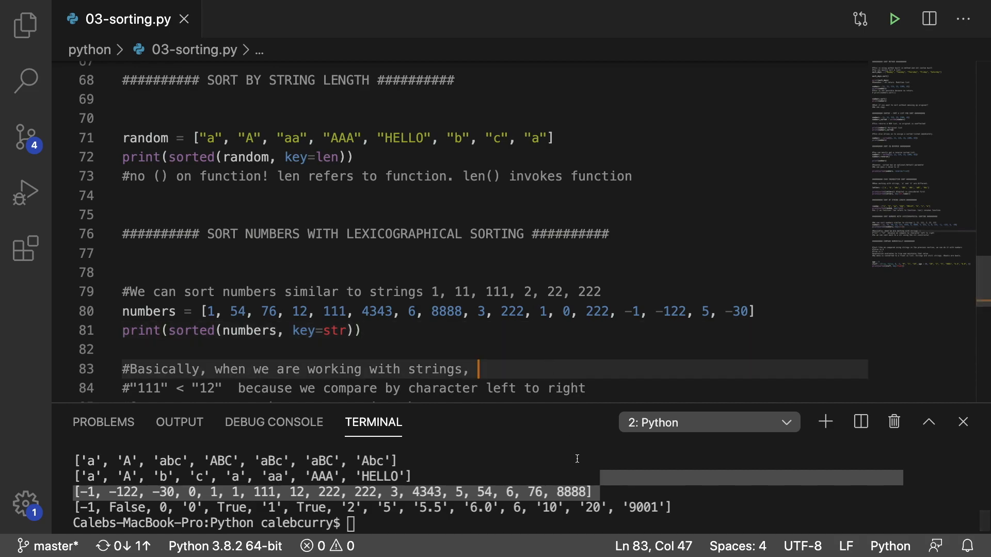
# - Scroll to the lexicographical sorting and compare-numerically sections
pyautogui.scroll(-3)
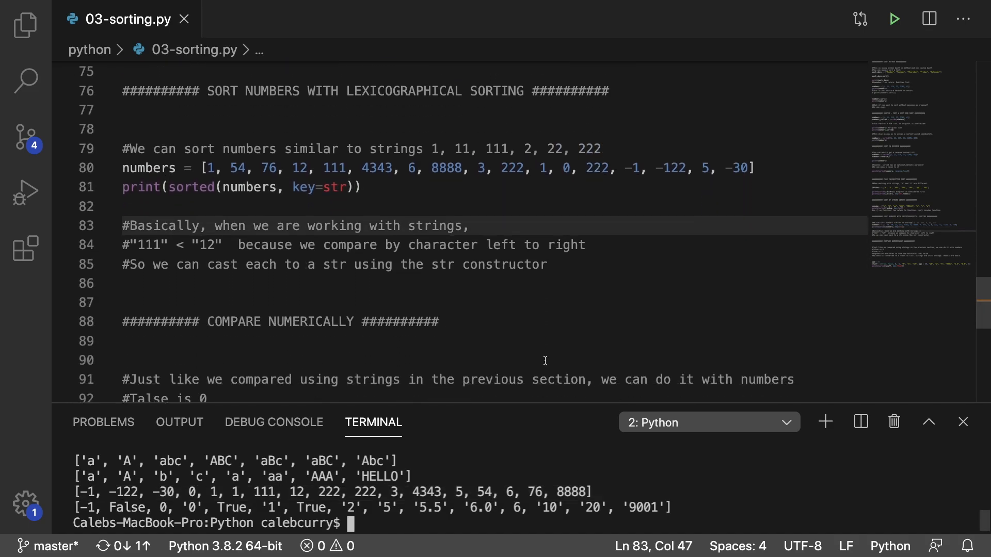
pyautogui.scroll(-3)
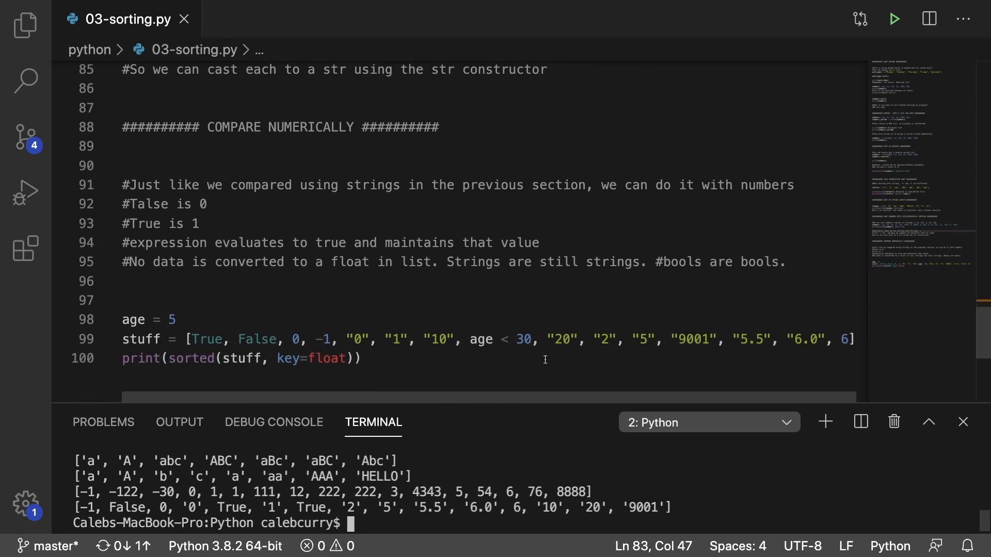
pyautogui.moveTo(331, 361)
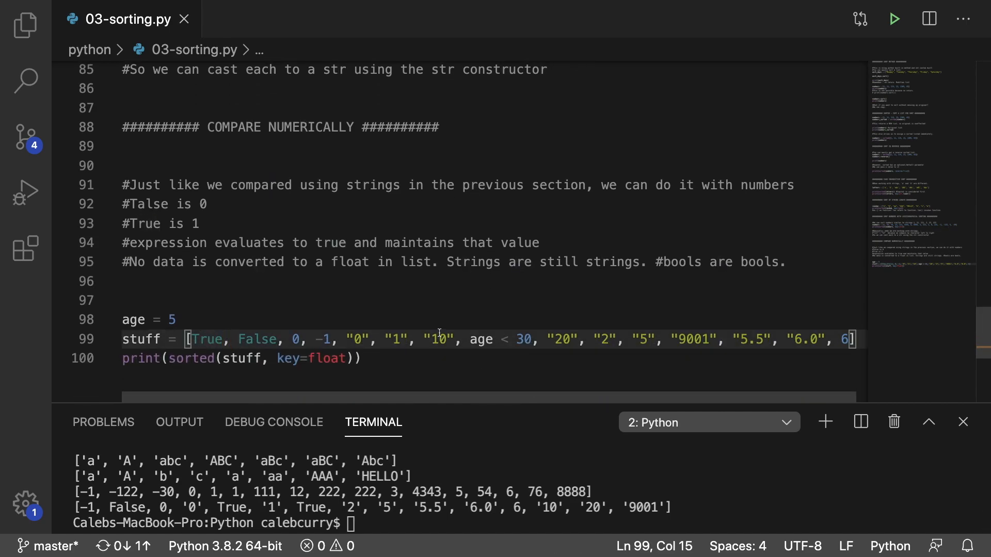
pyautogui.moveTo(470, 339); pyautogui.dragTo(533, 340)
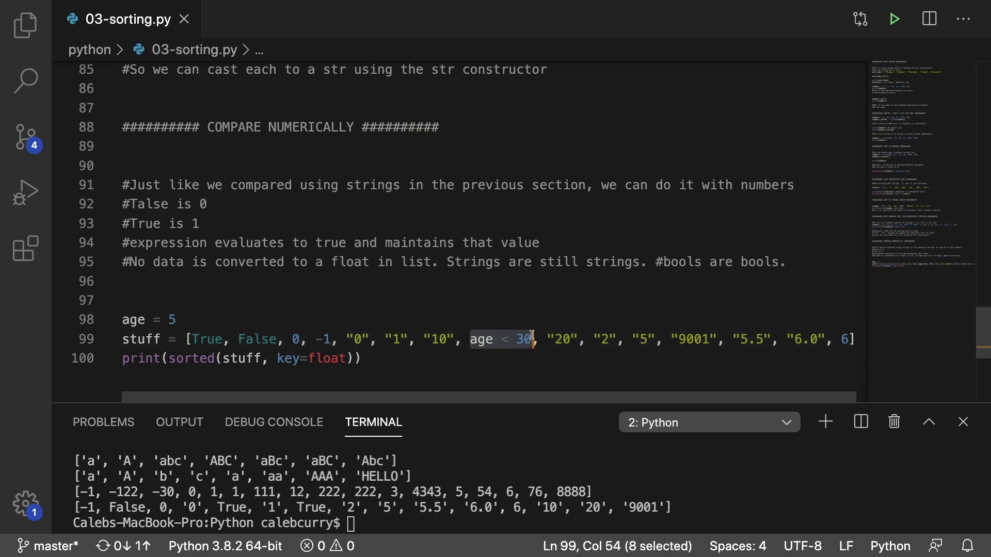